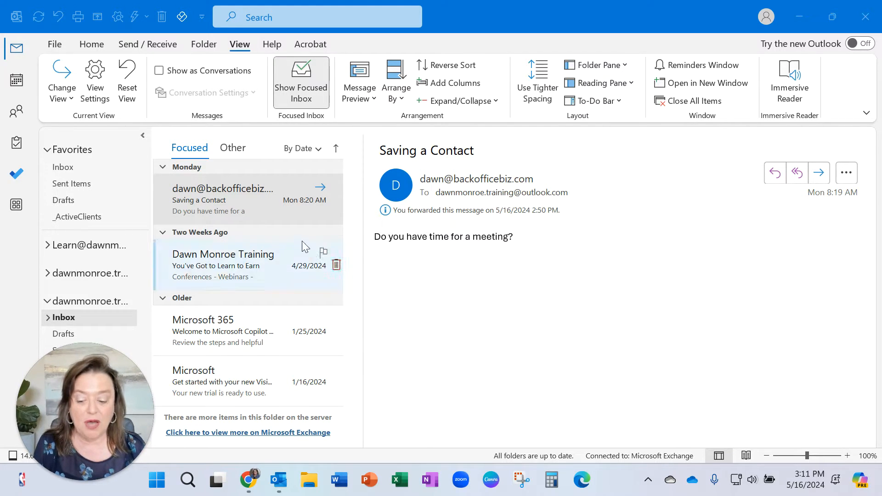
mouse_move(290, 203)
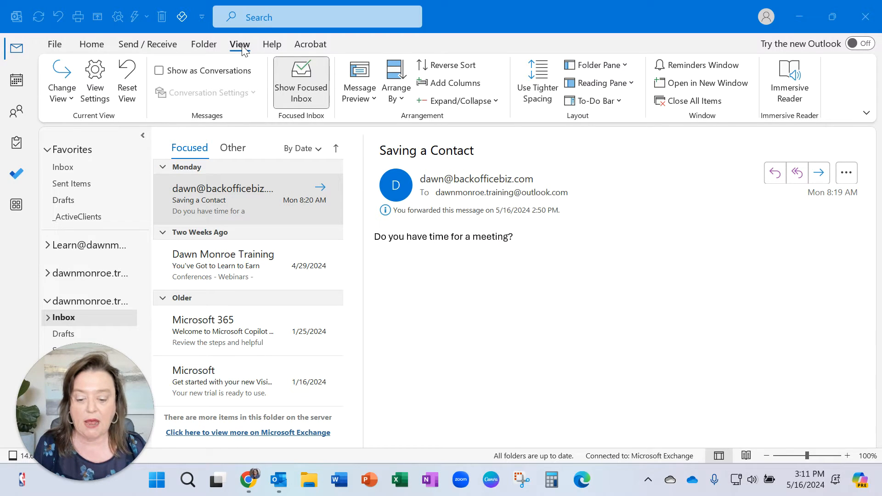
mouse_move(441, 86)
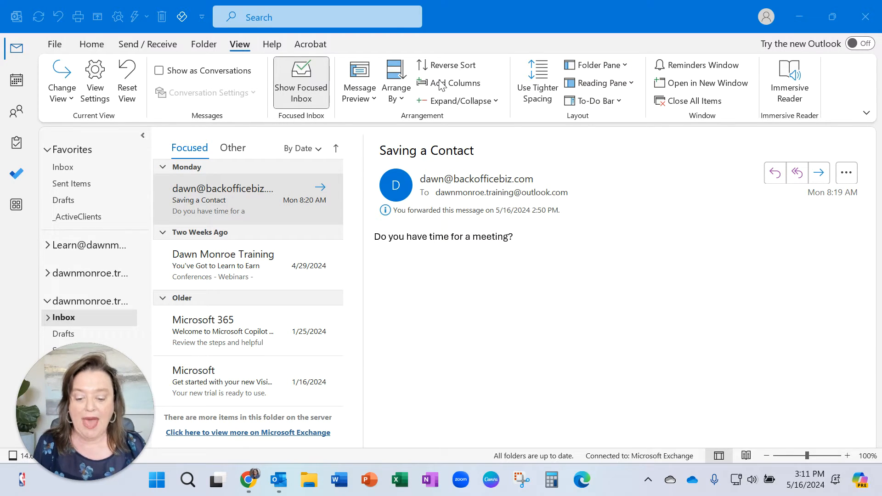
mouse_move(360, 244)
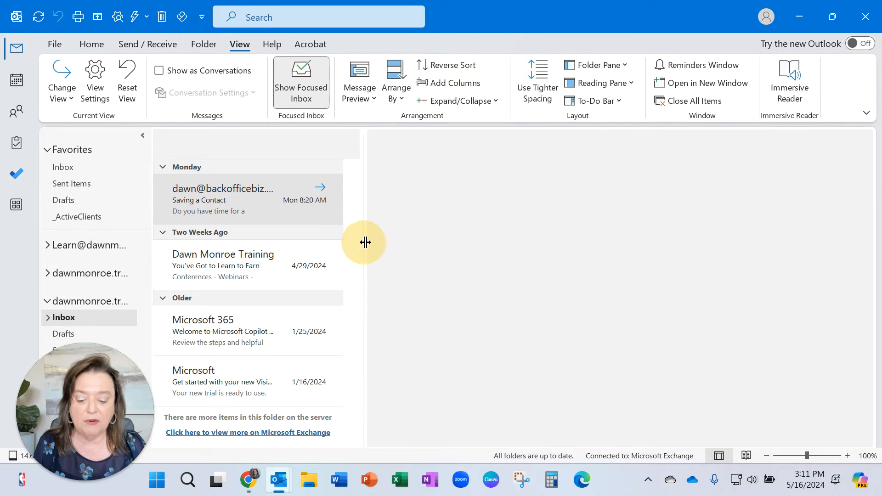
mouse_move(323, 242)
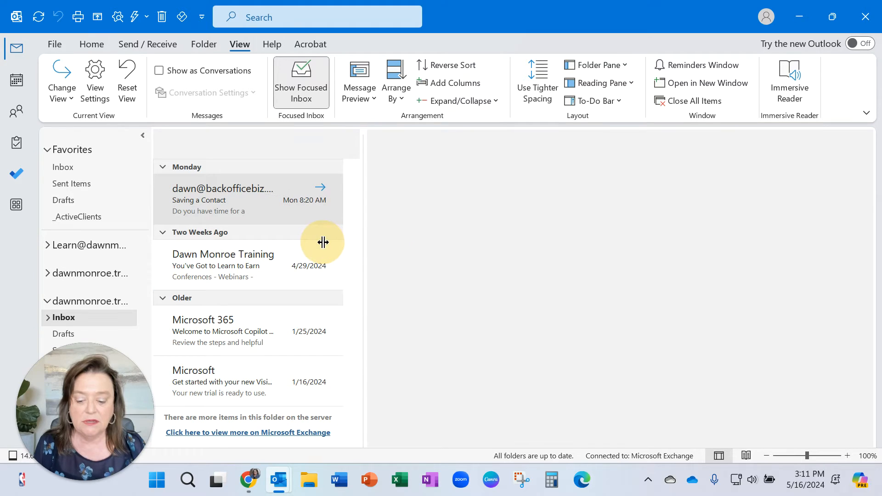
Keep Icon selected among the inbox view's shown columns and confirm the column chooser.
click(222, 200)
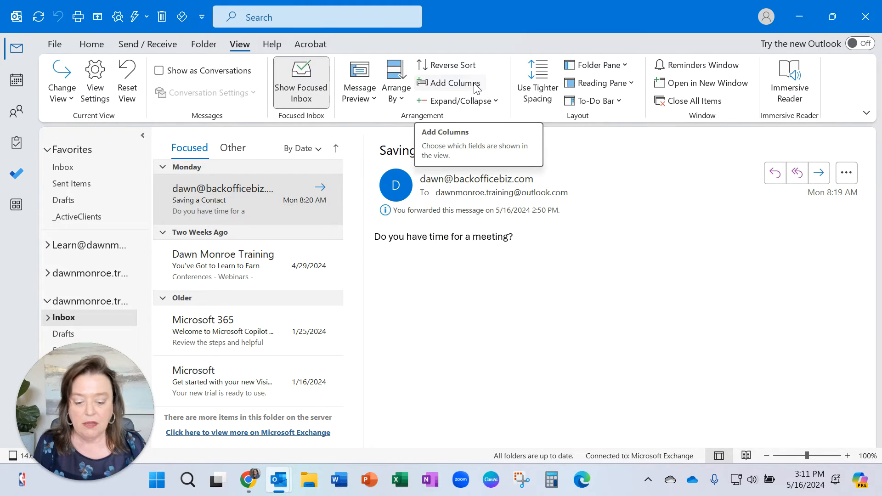
click(456, 82)
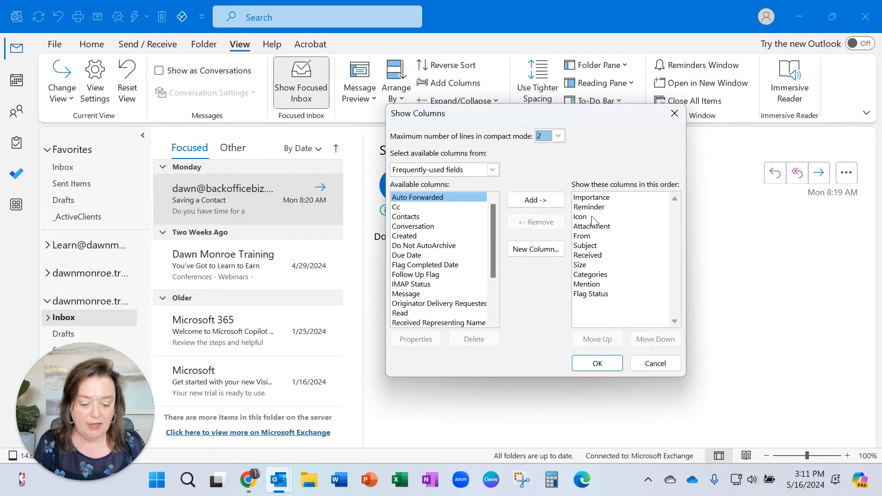
click(581, 216)
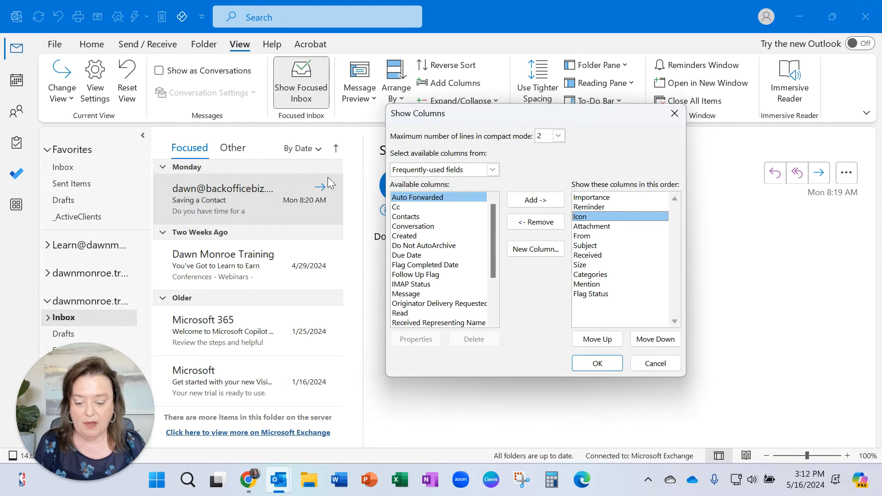
mouse_move(322, 197)
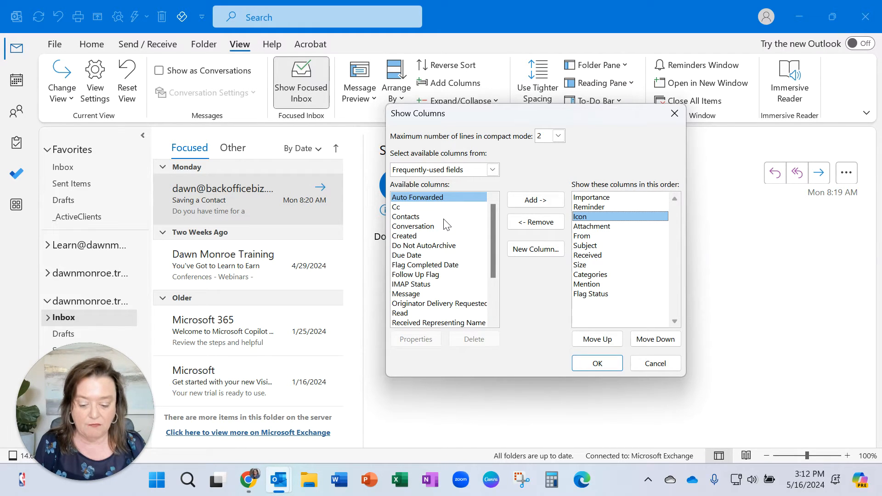
mouse_move(613, 326)
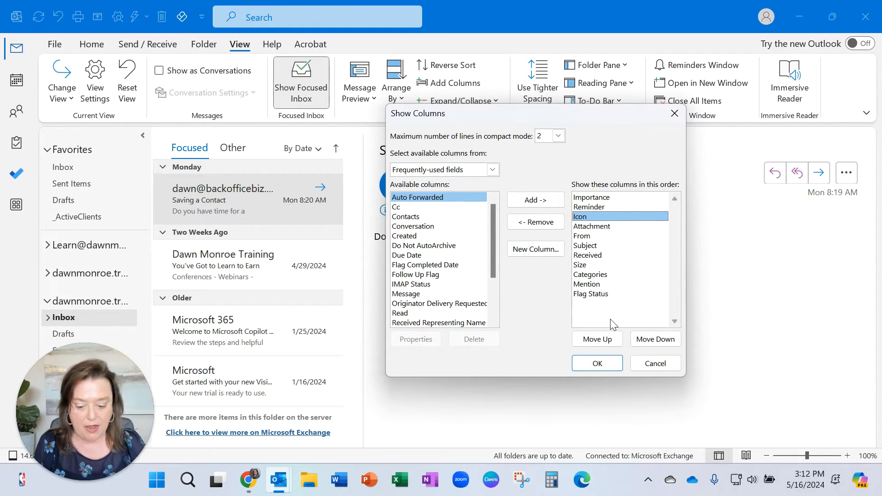
mouse_move(434, 286)
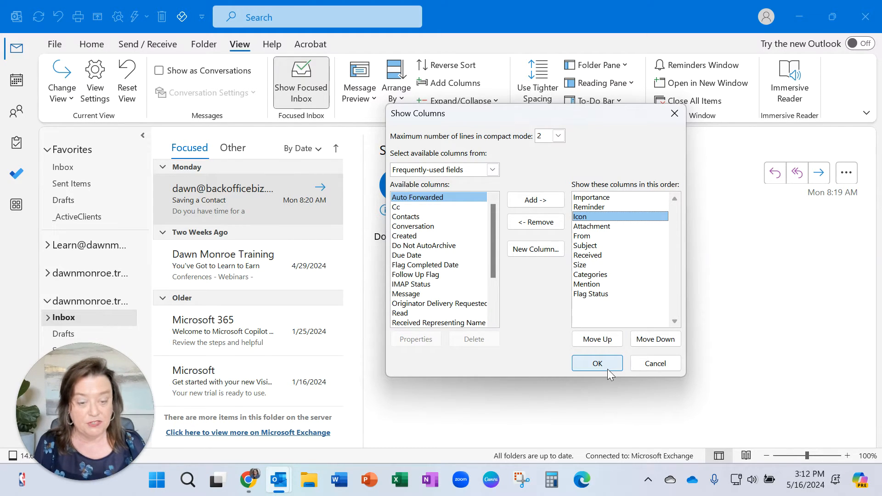
click(597, 363)
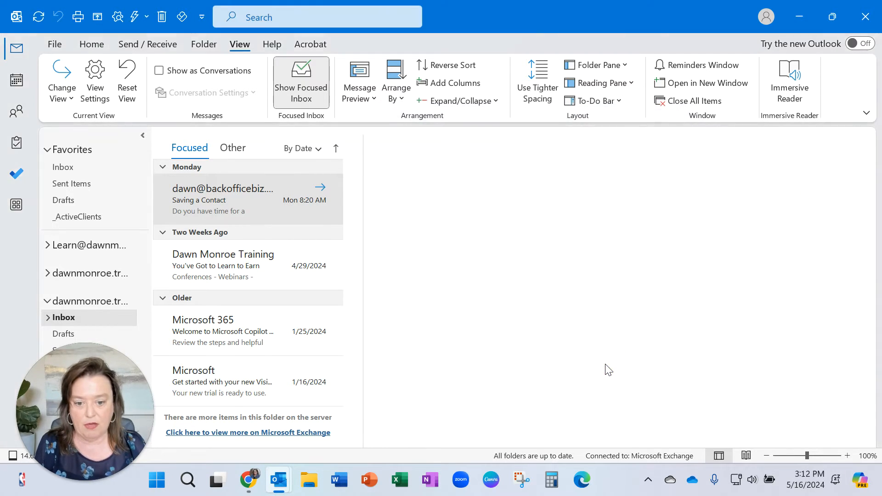
Reselect the Saving a Contact message and confirm the compact view's Advanced View Settings unchanged.
click(223, 199)
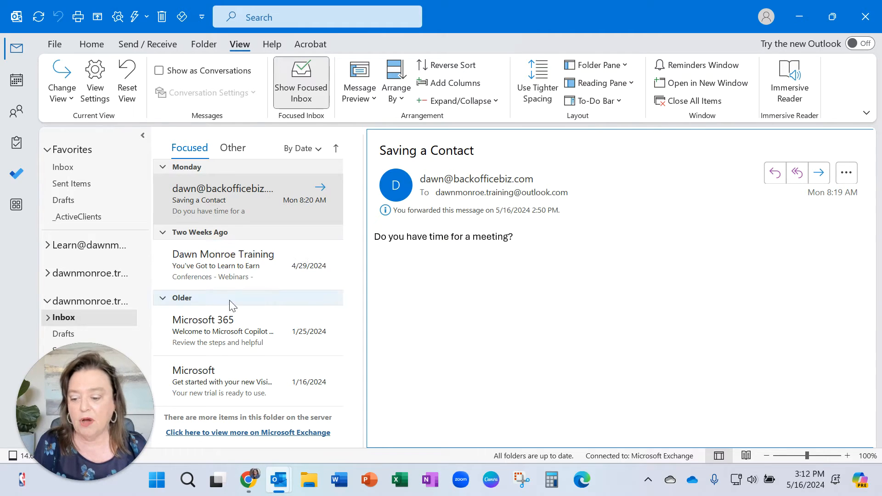
click(94, 79)
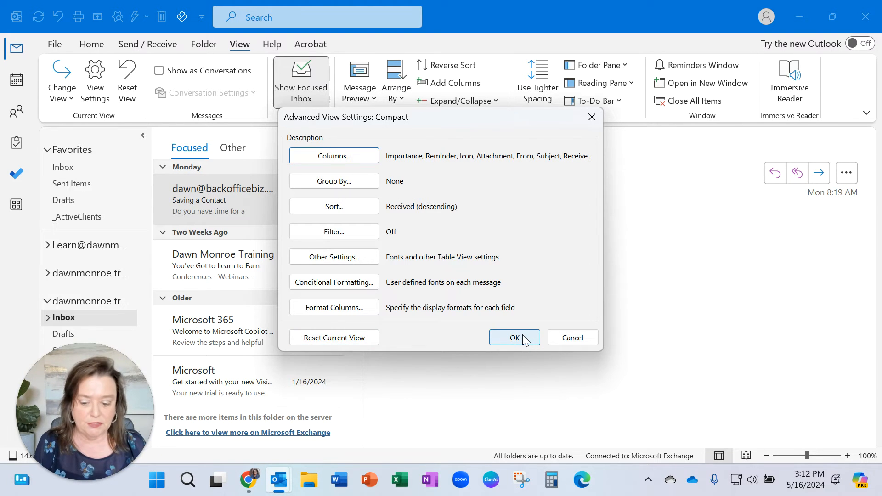
click(514, 337)
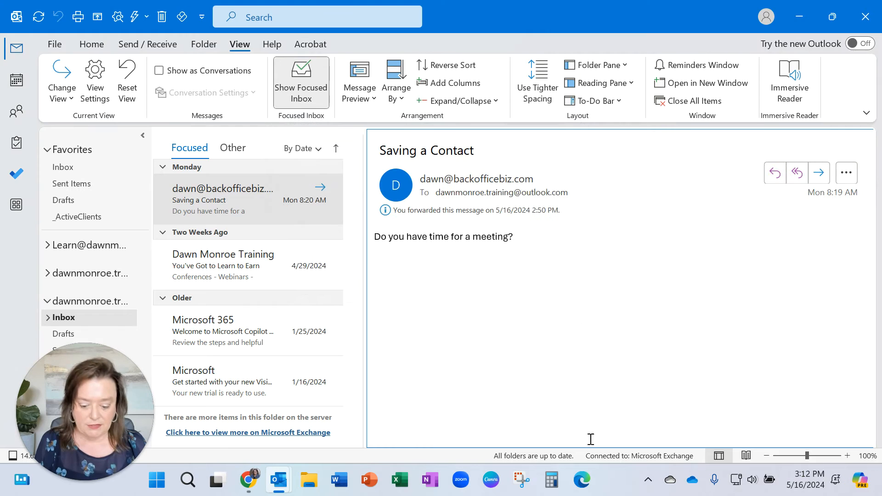
mouse_move(277, 480)
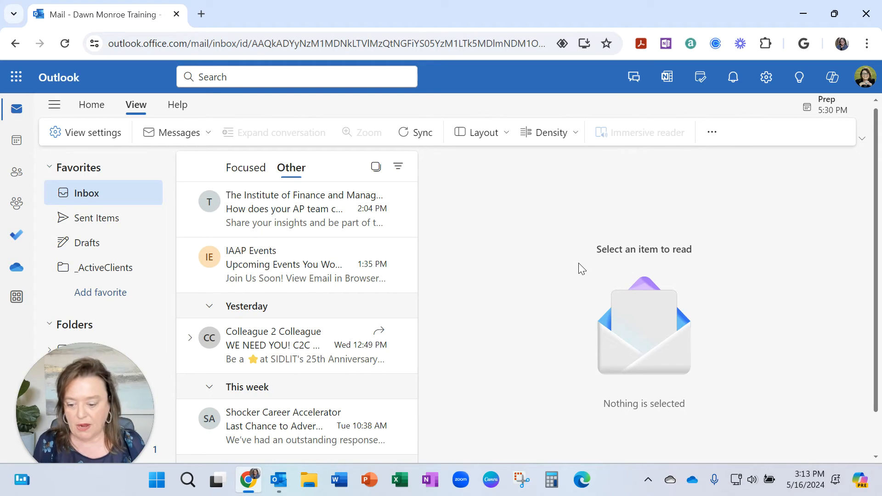
mouse_move(539, 176)
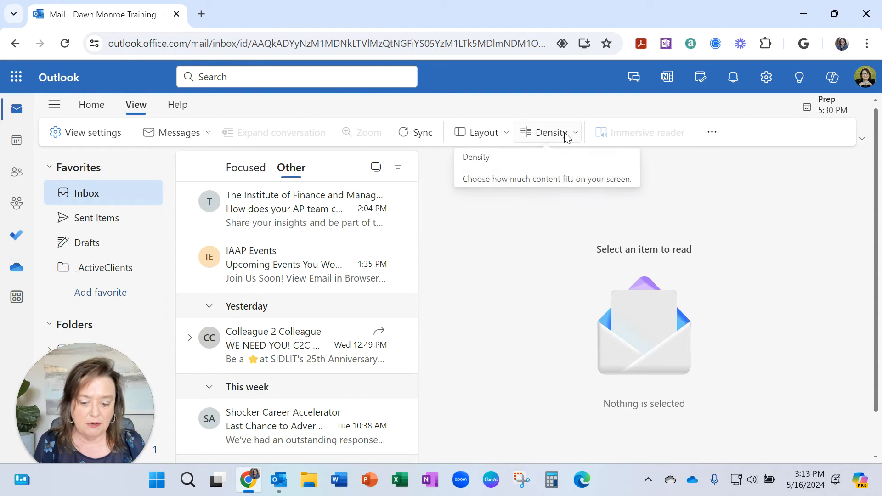
mouse_move(307, 318)
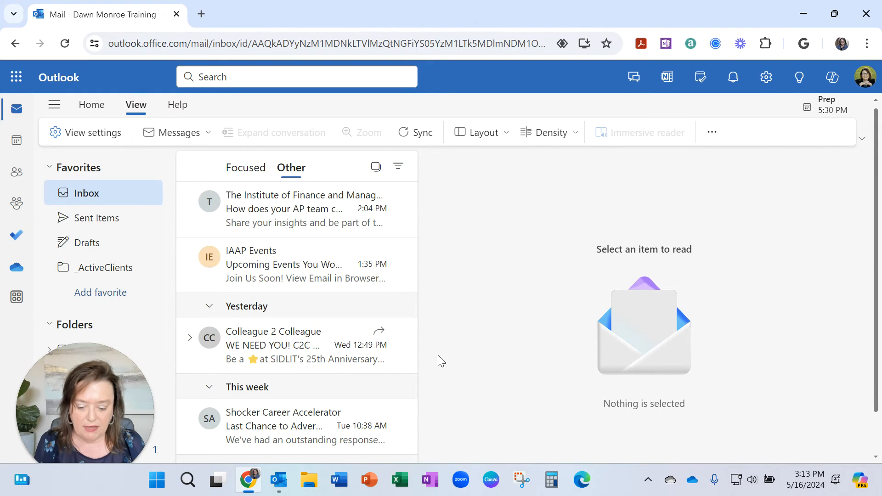
mouse_move(446, 348)
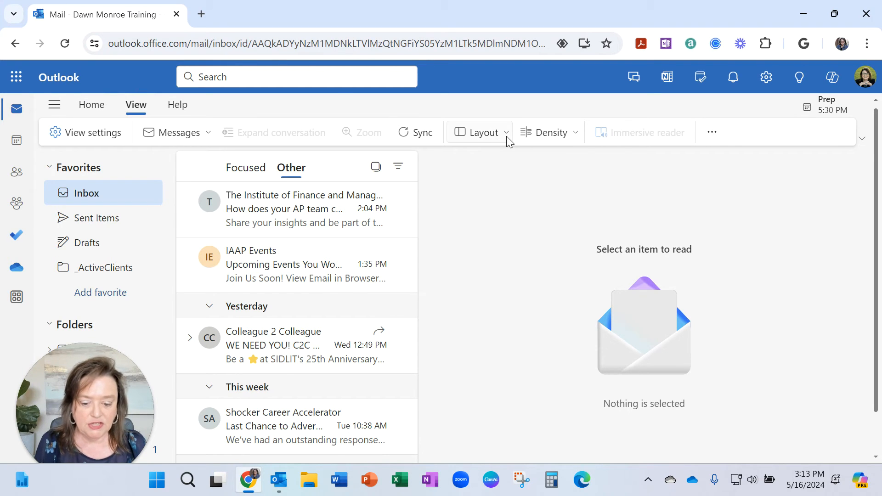
Check the mail layout options, then set the message list density to Cozy.
click(479, 133)
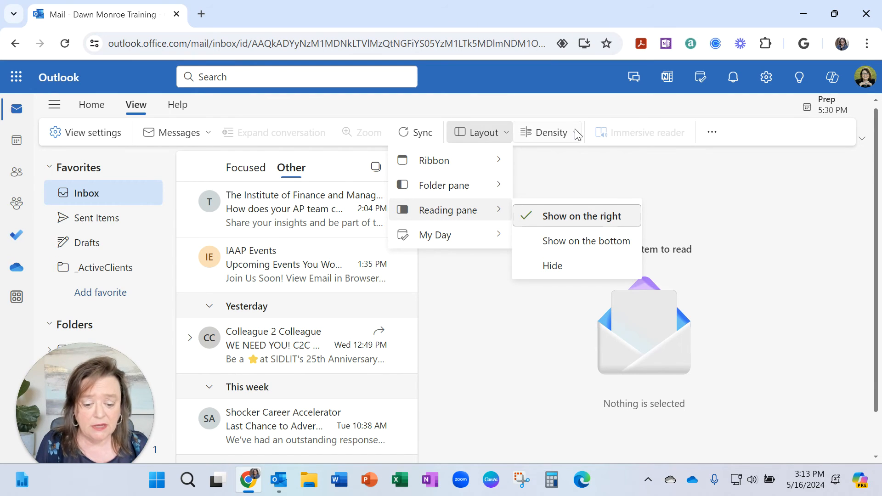
click(551, 133)
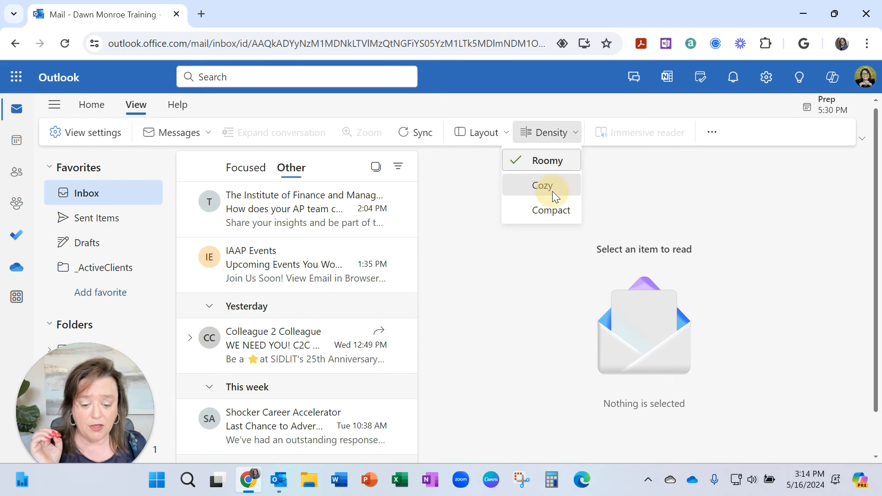
click(542, 185)
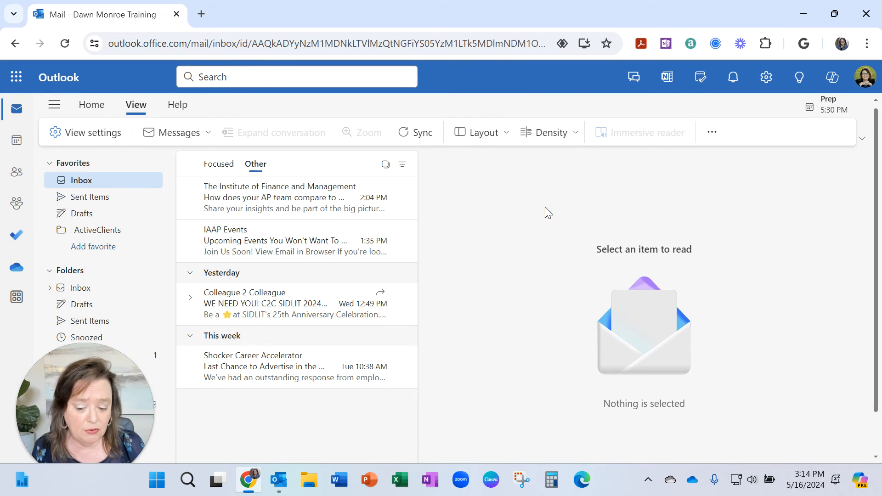
mouse_move(383, 288)
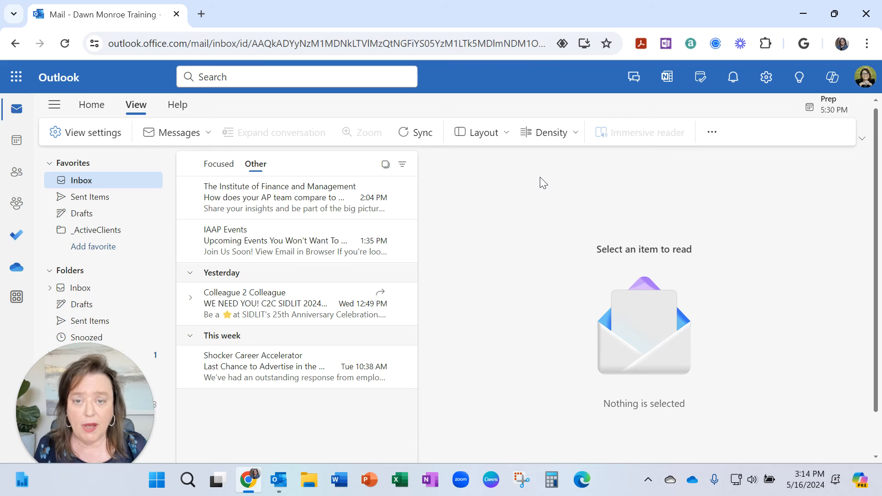
mouse_move(550, 162)
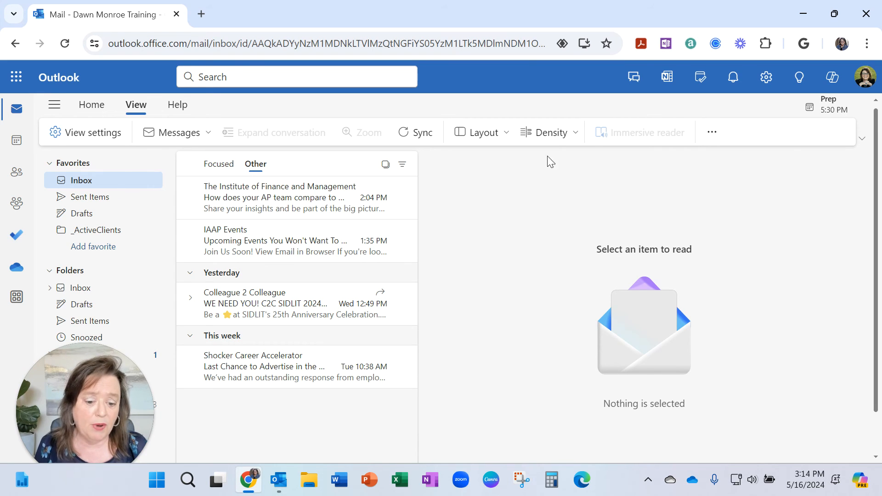
mouse_move(549, 133)
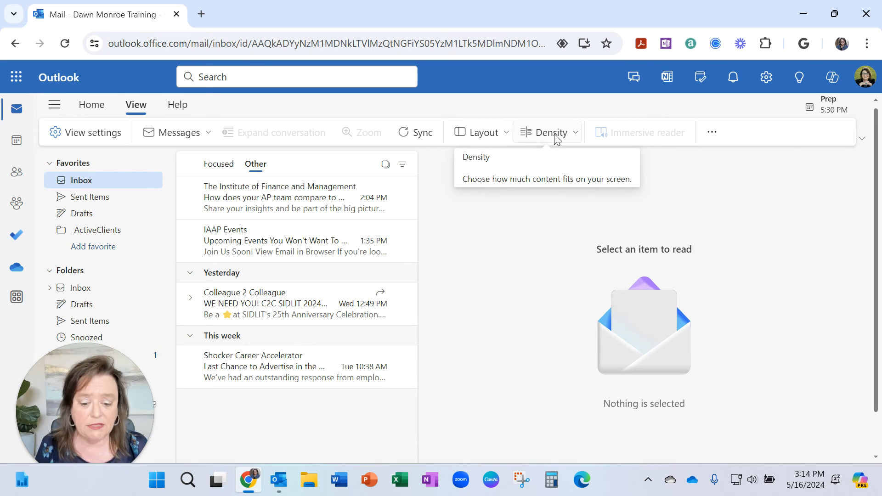
mouse_move(85, 132)
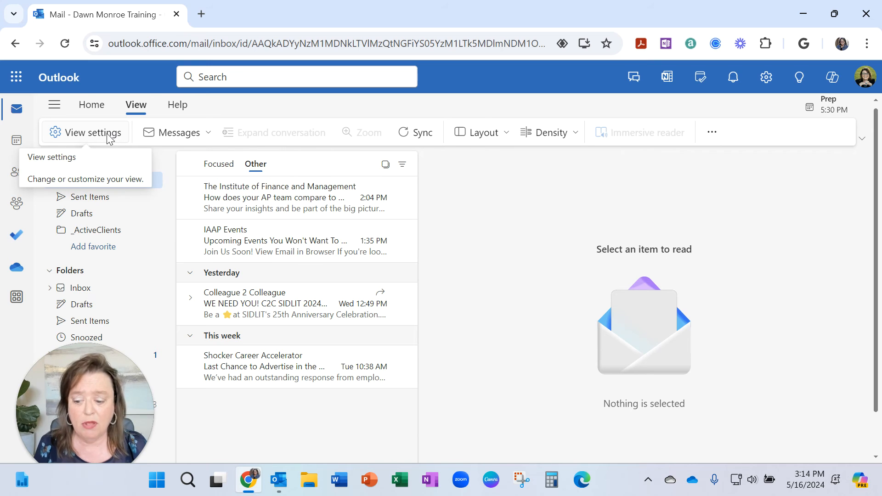
Open Settings to the Mail Layout page with Focused Inbox and text size options.
click(51, 157)
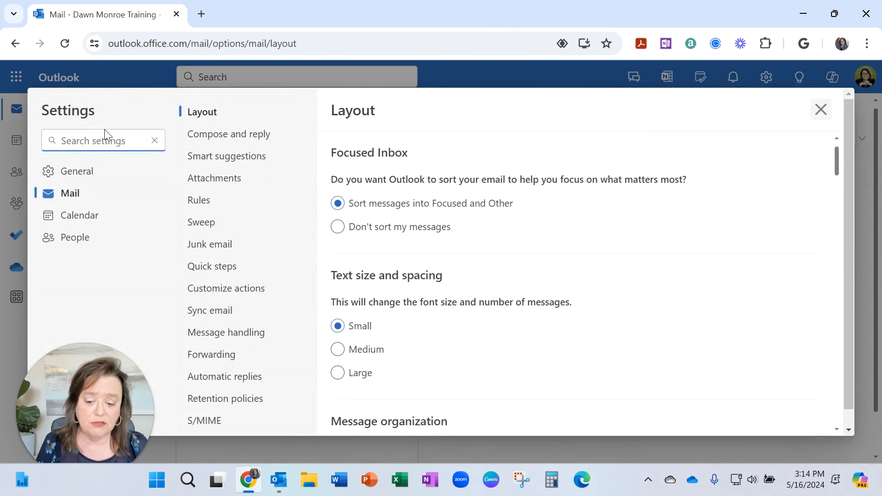